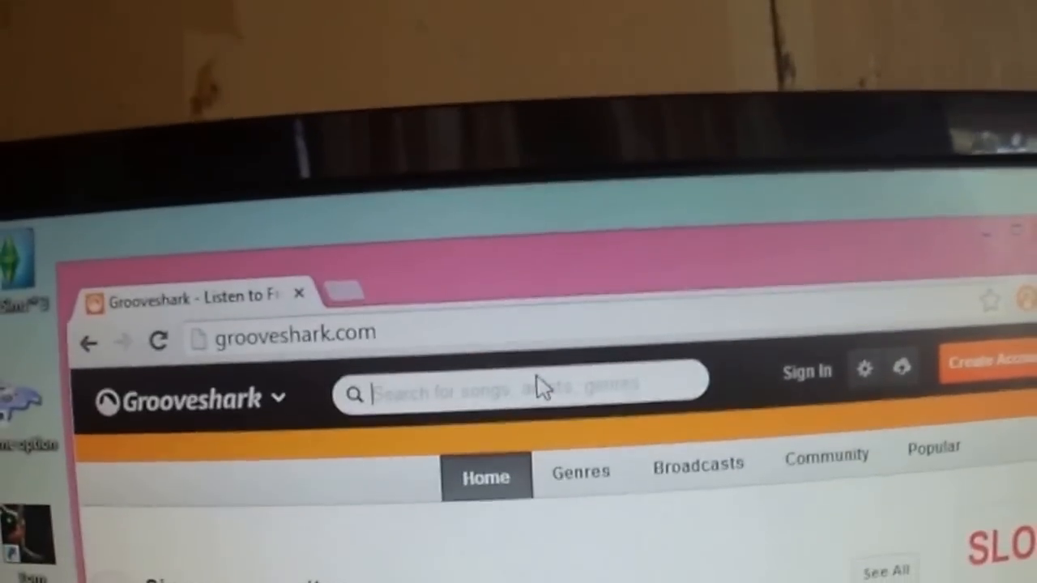
{"action": "type", "text": "one"}
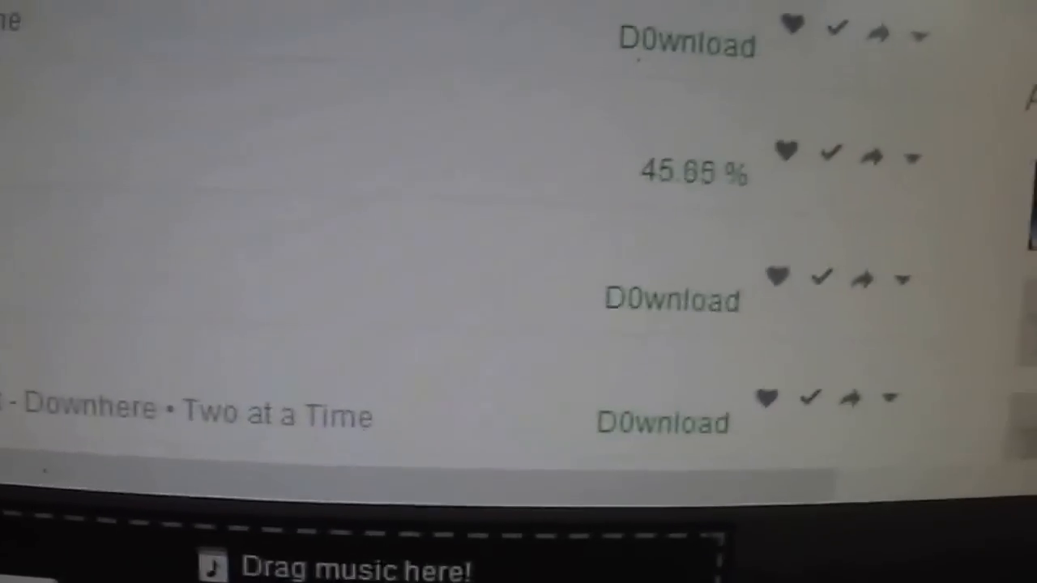
{"action": "scroll", "scroll_direction": "down", "scroll_amount": 3}
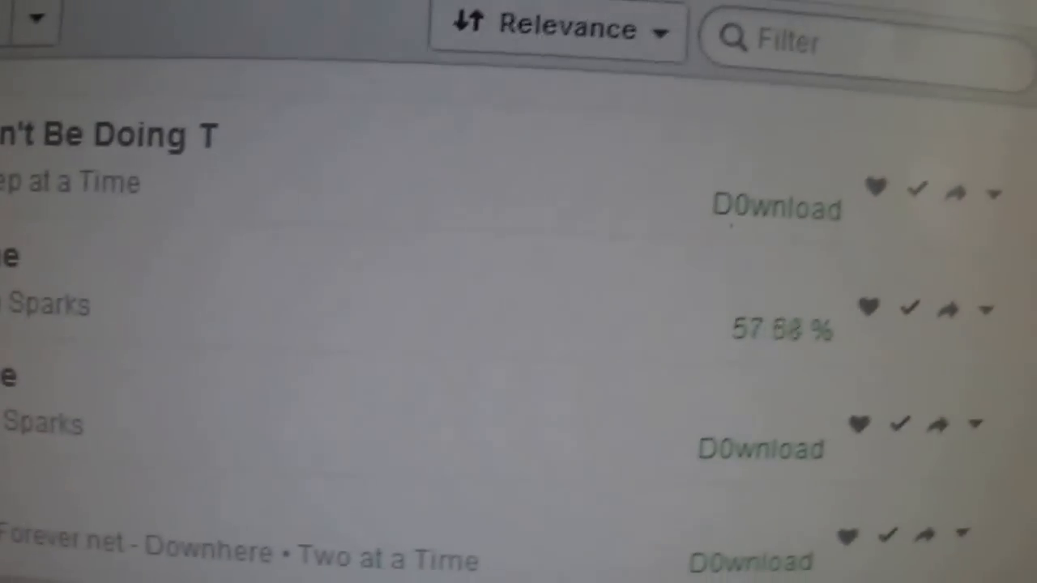